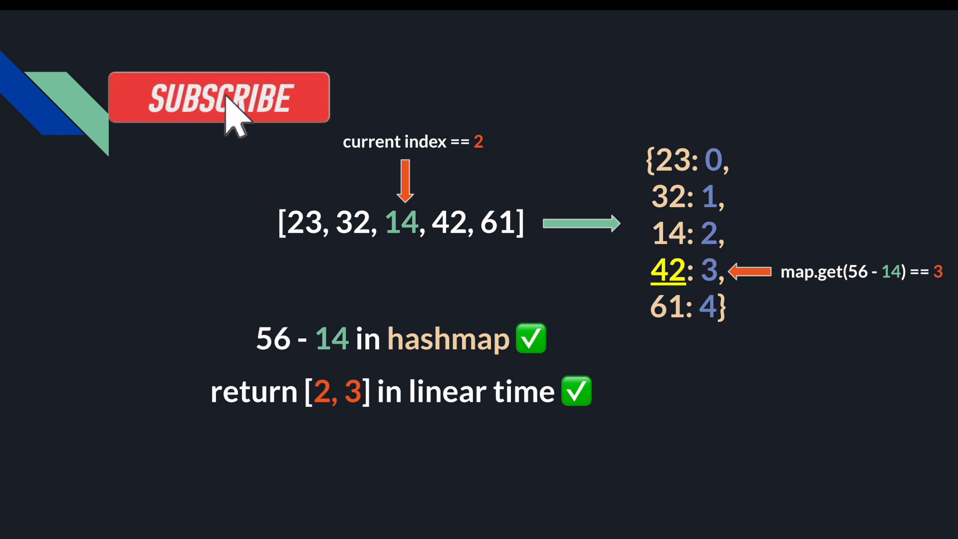
Step: Write the twoSum body: seen = {}, i = 0, complement = target - num, return [i, seen[complement]], record seen[num] = i
left_click(219, 98)
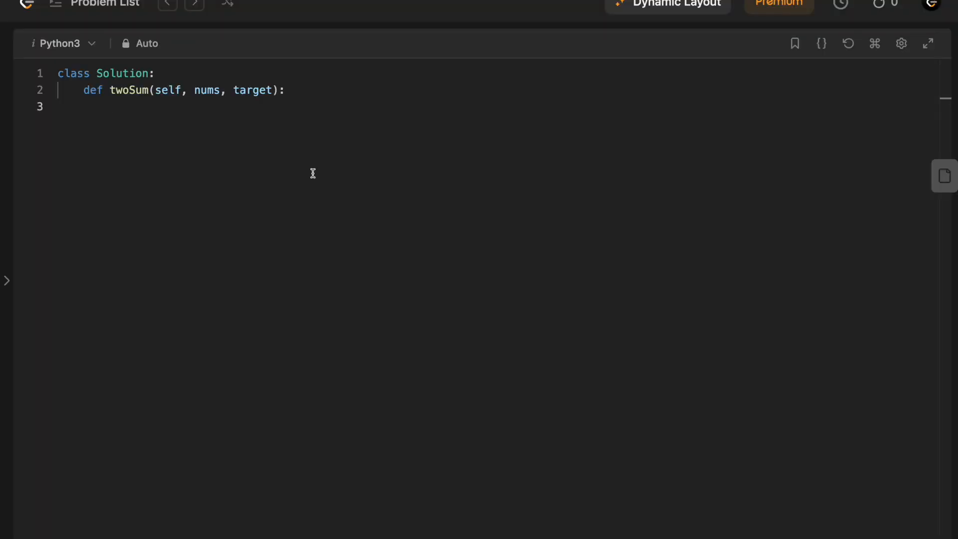
type("seen = {}")
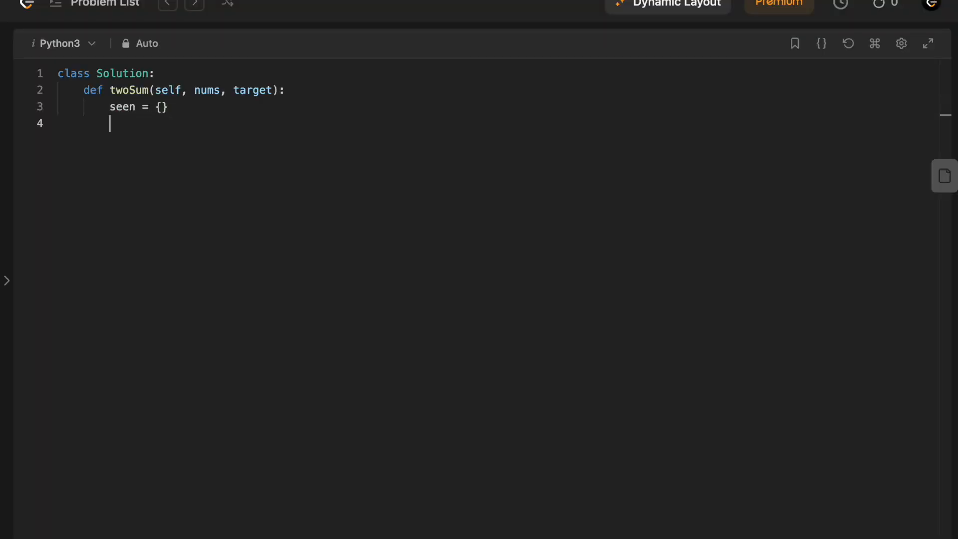
type("i = 0")
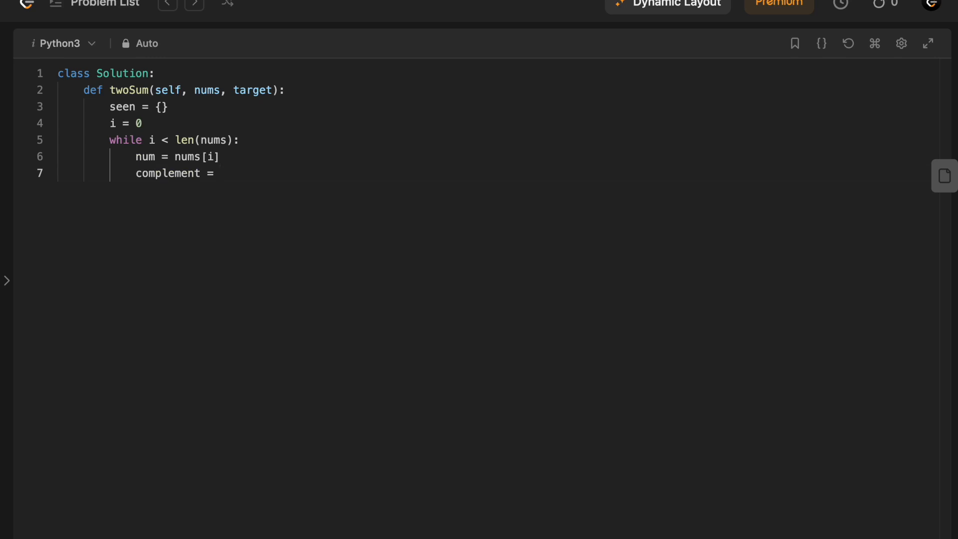
type("target - num")
type("return [i, seen")
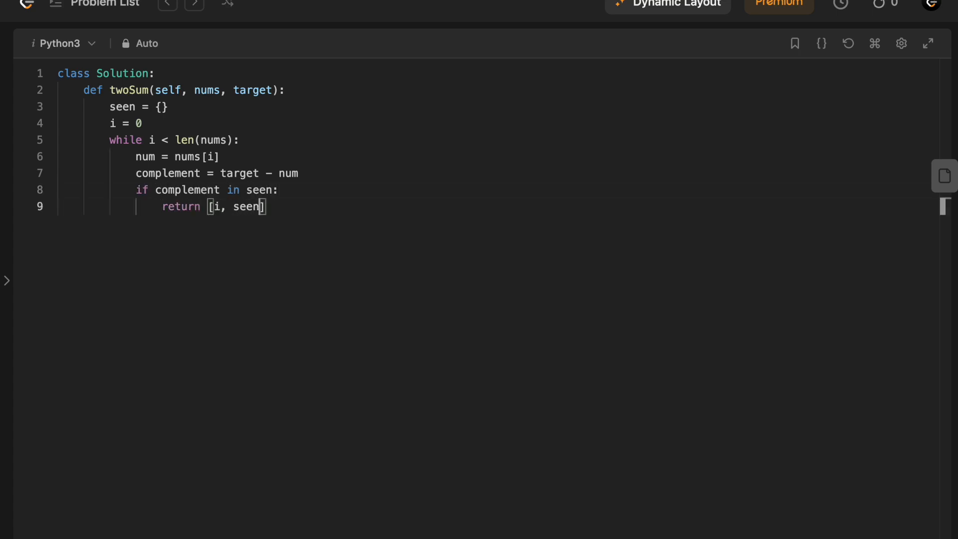
type("[complement]")
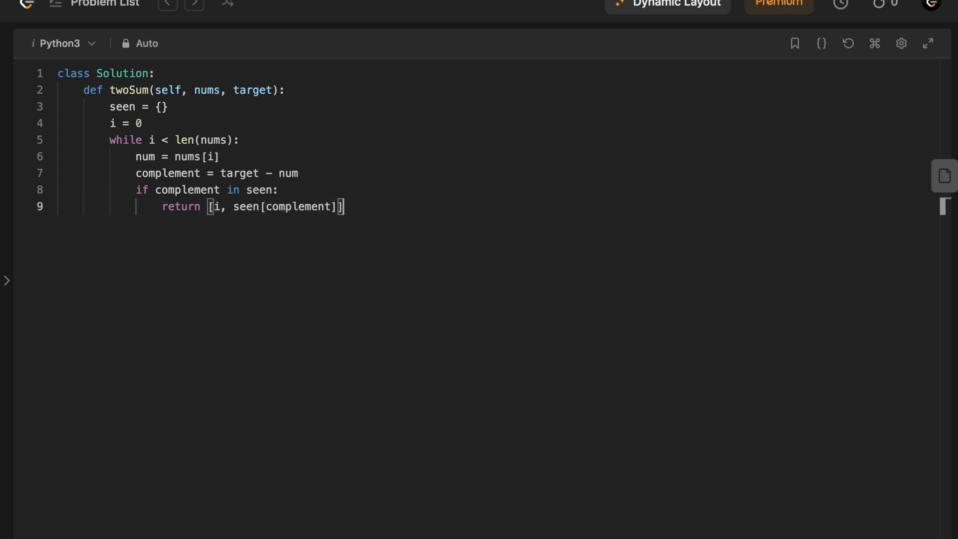
type("seen")
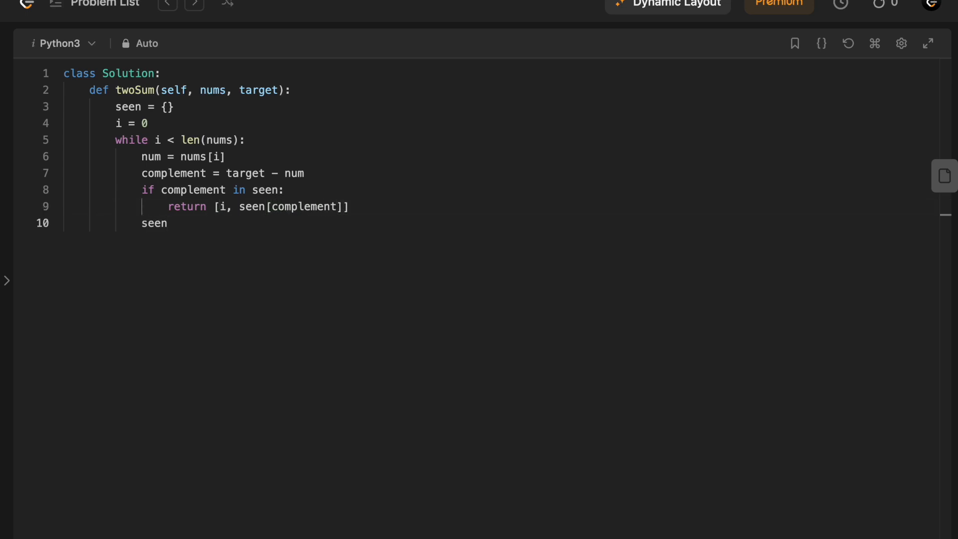
type("[n]")
type("i += 1")
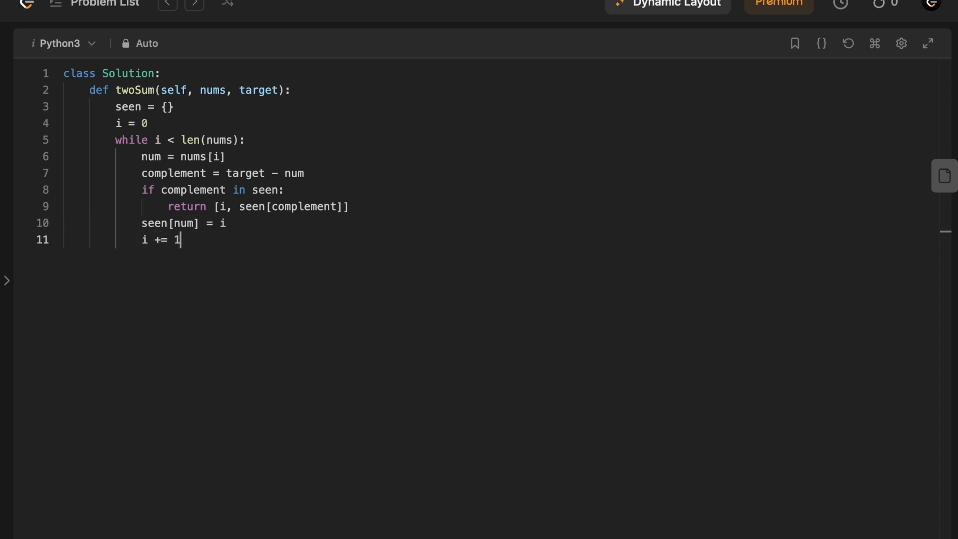
key("Enter")
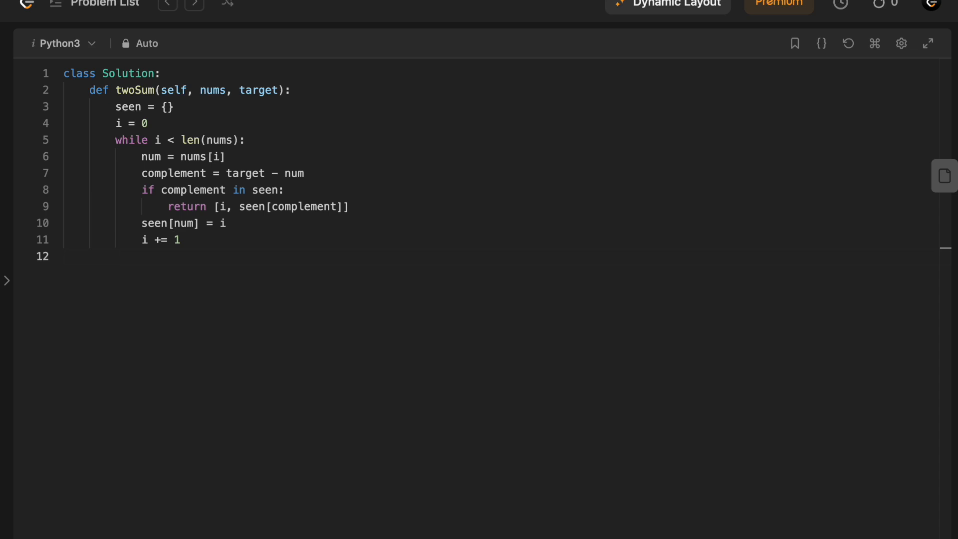
mouse_move(304, 195)
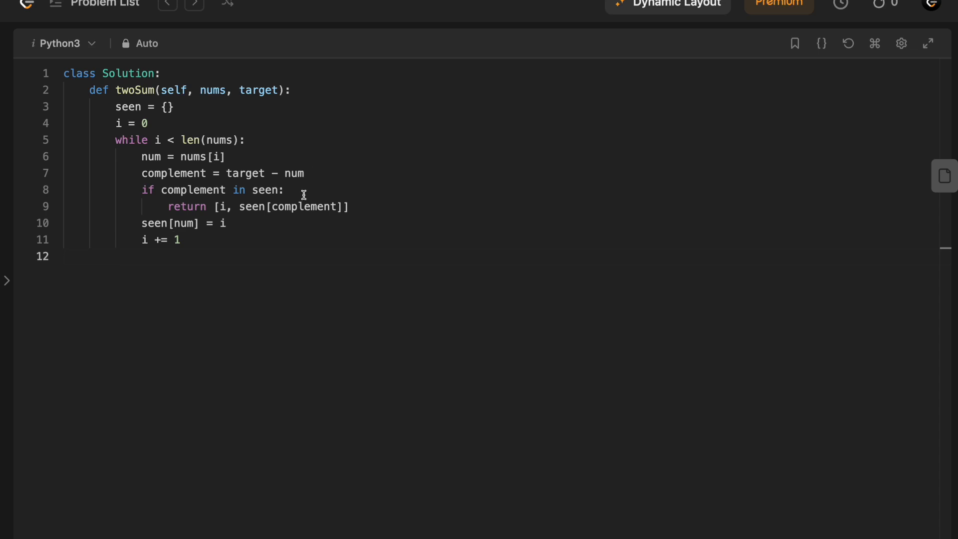